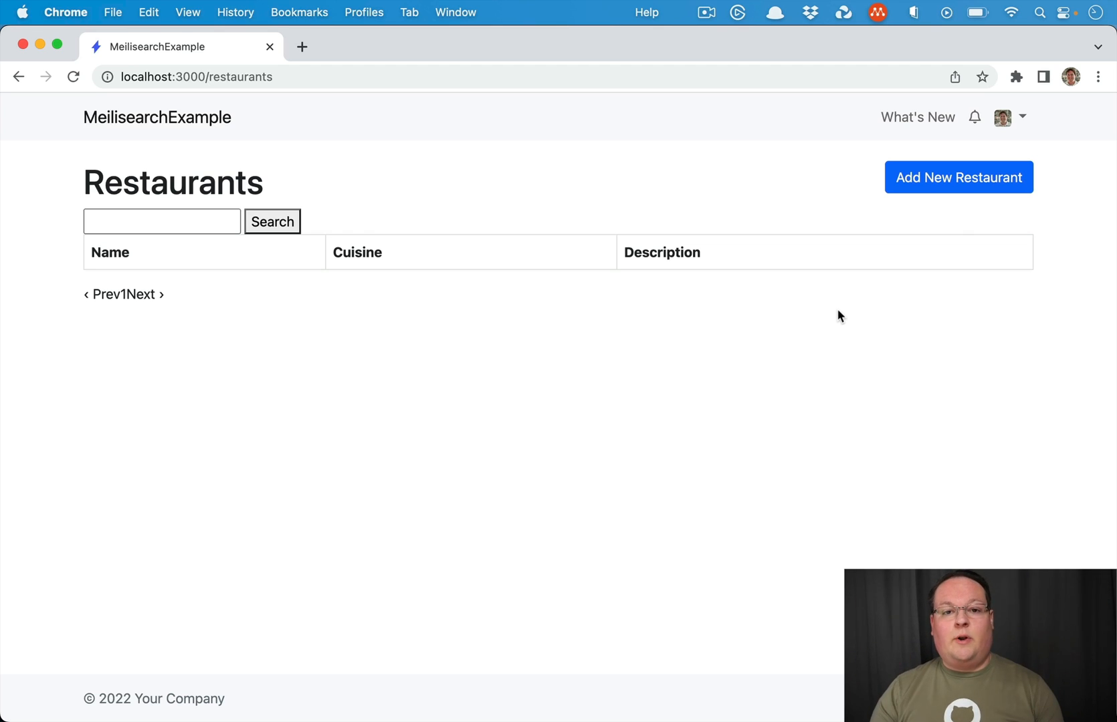
mouse_move(303, 329)
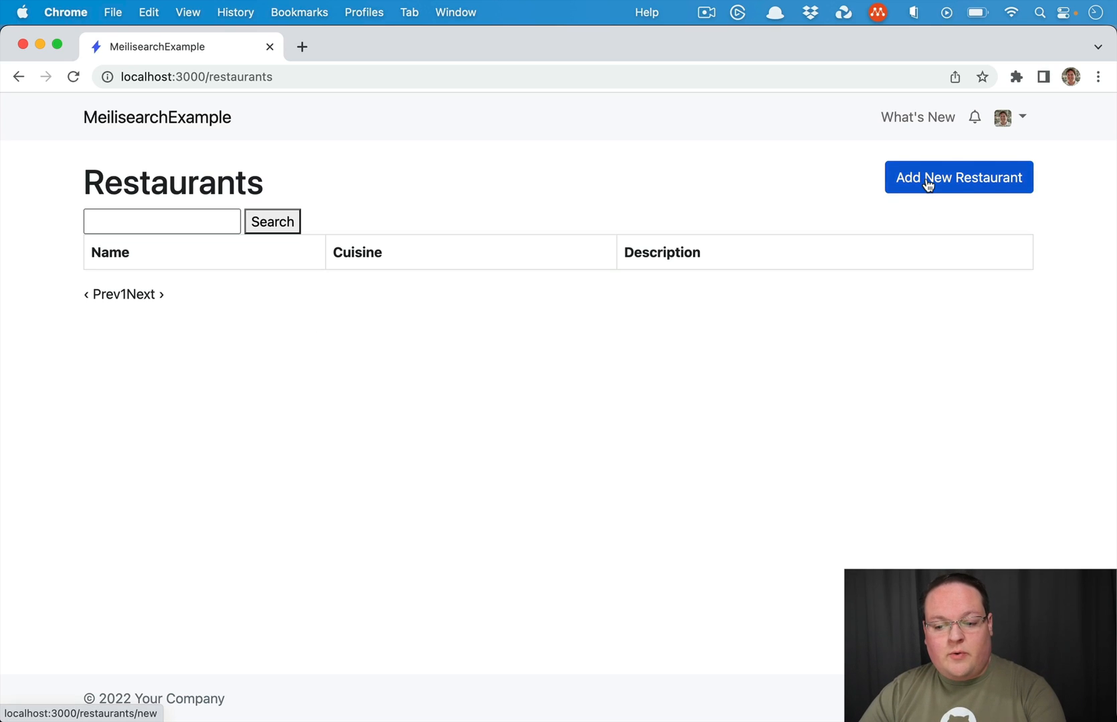
Create a new restaurant McDonald's, category Fast food, description 'A burger joint'.
click(957, 178)
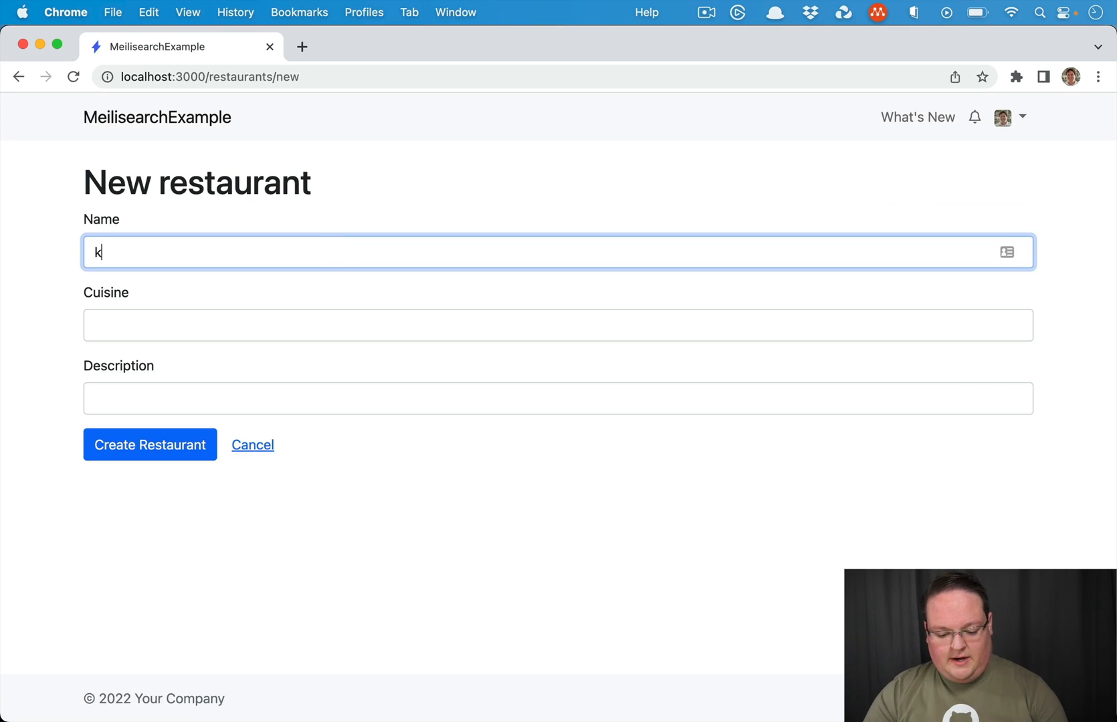
text(McDonald's)
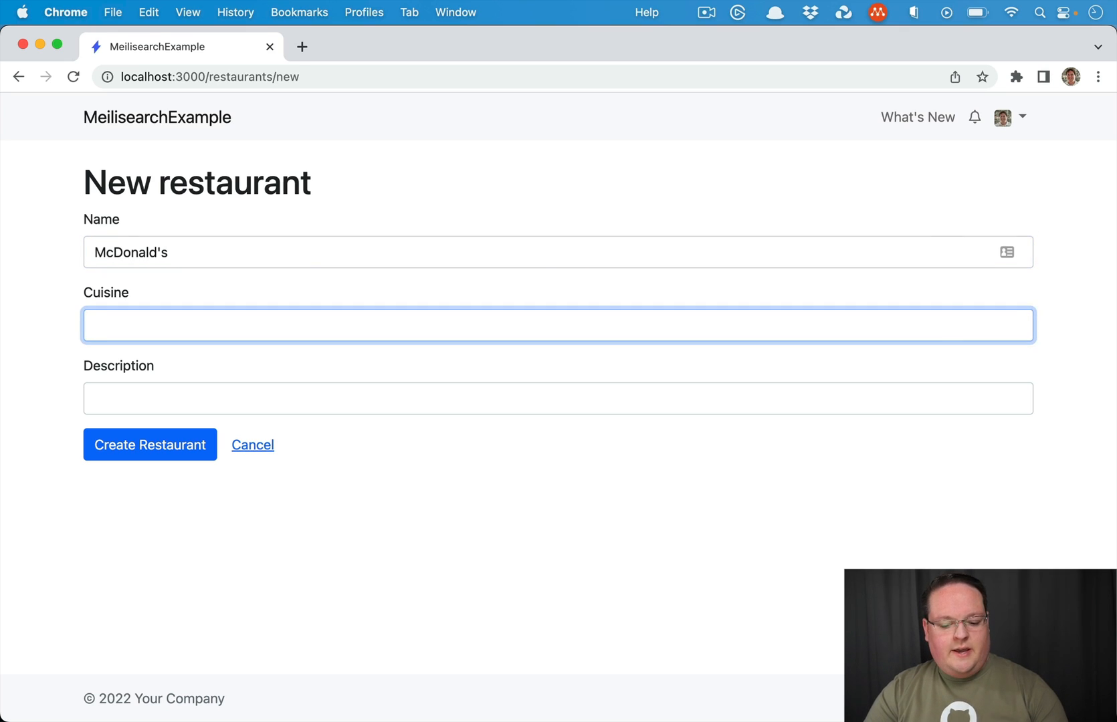
text(Fast food)
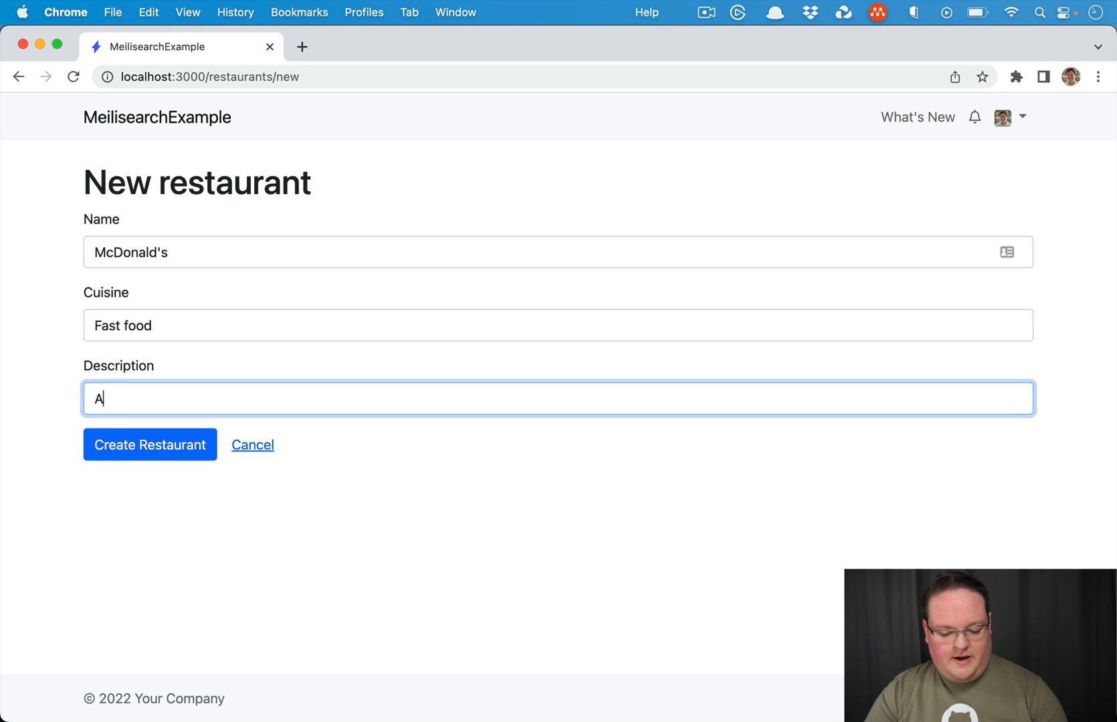
text(burger joint)
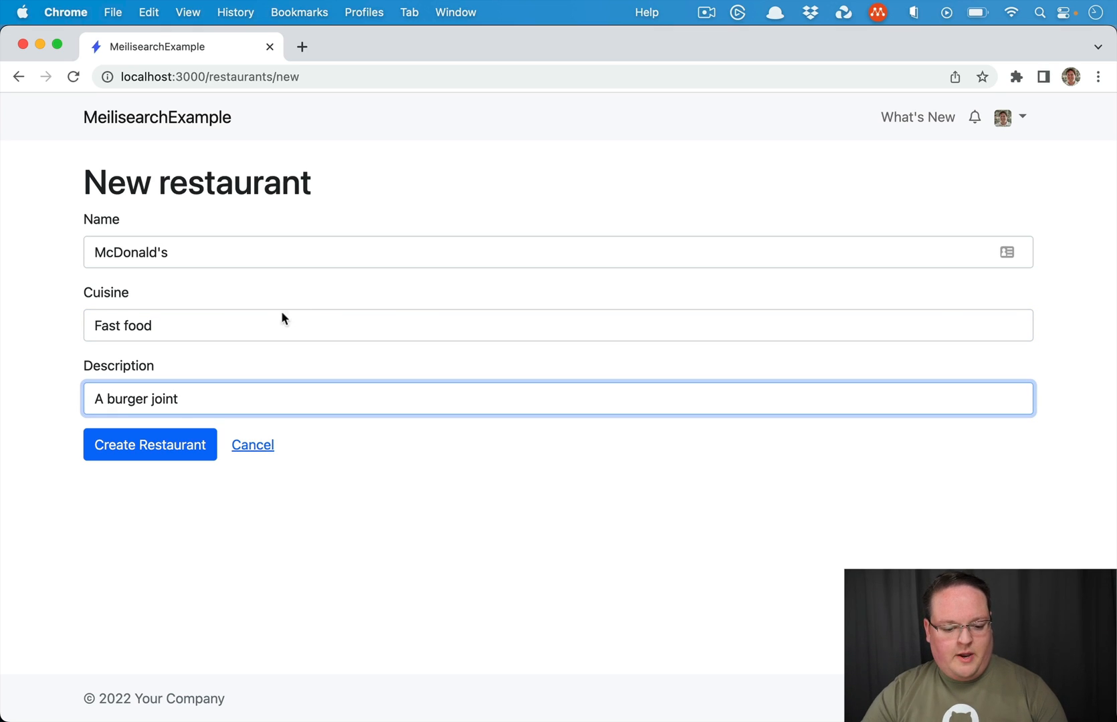
click(150, 444)
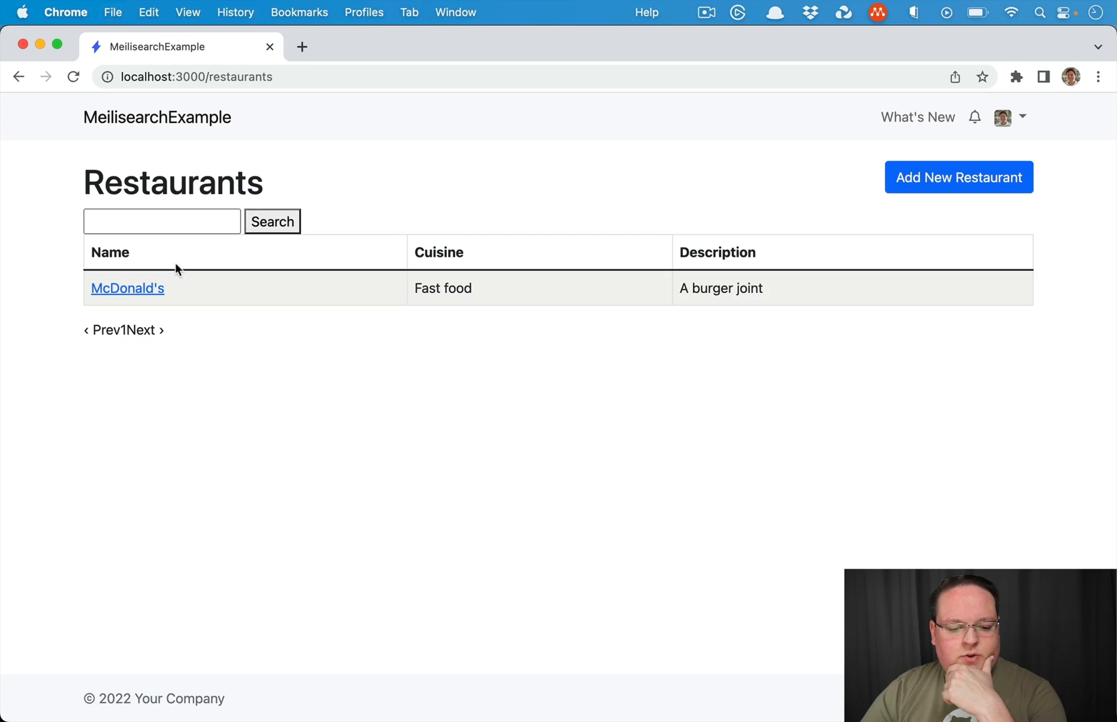
Create a second restaurant Taco Bell, Mexican, described as 'A taco joint'.
click(162, 221)
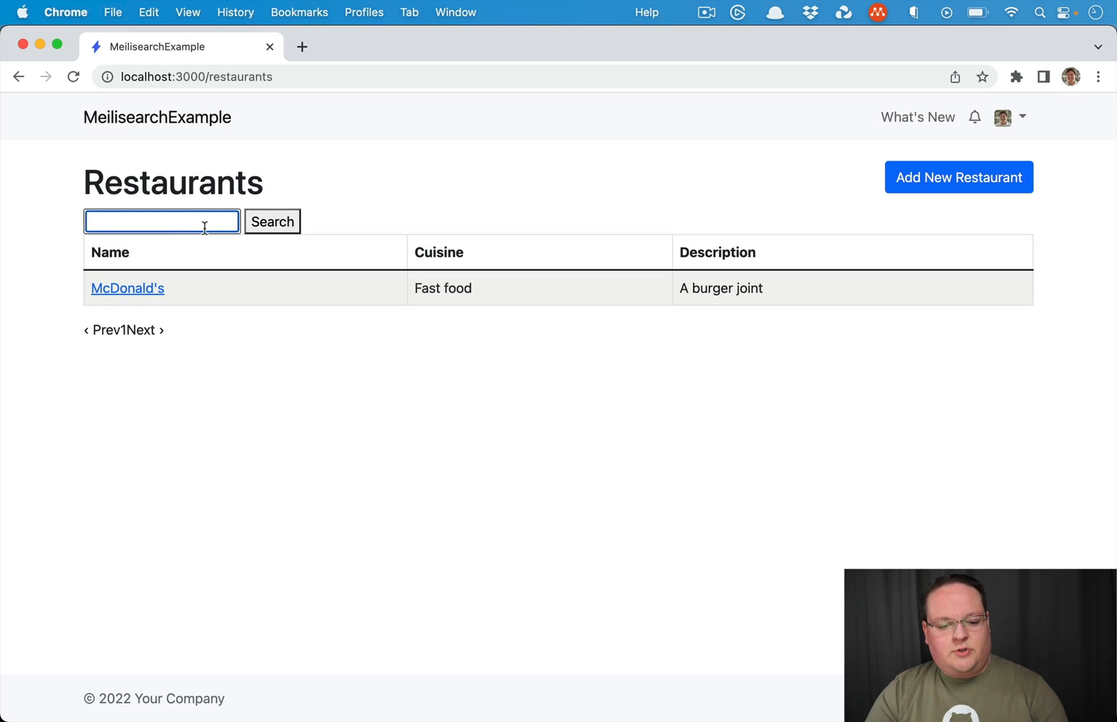
click(958, 178)
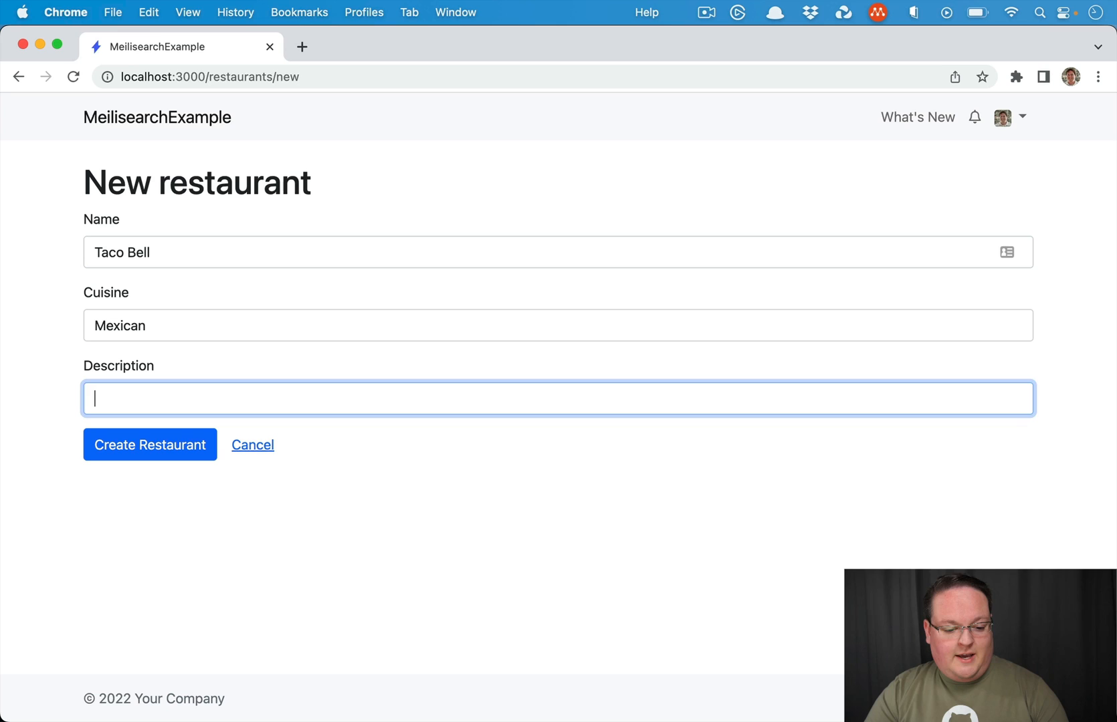
text(A taco joo)
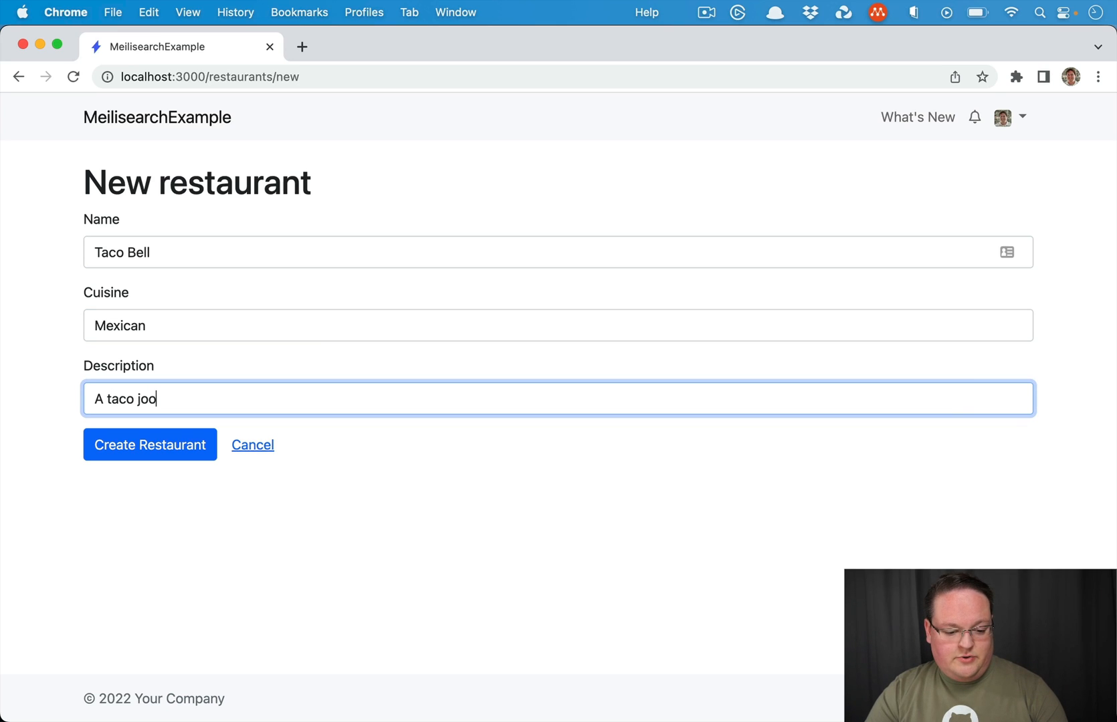
click(150, 444)
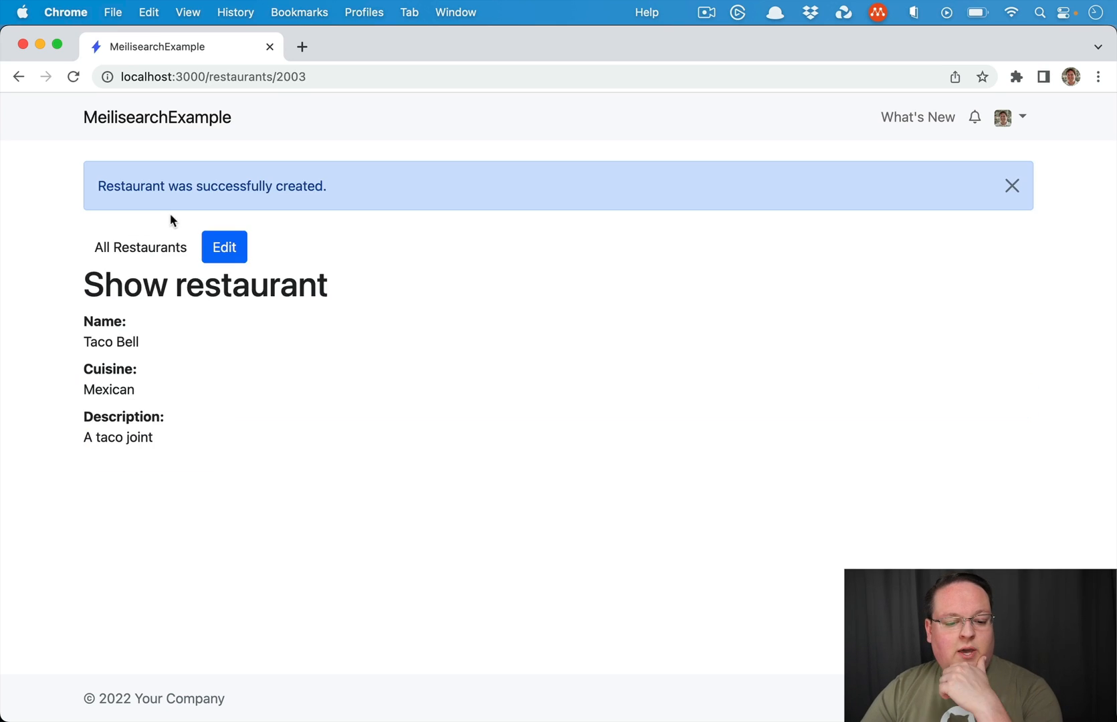
Back on All Restaurants, search for 'taco' so only Taco Bell is listed.
click(140, 247)
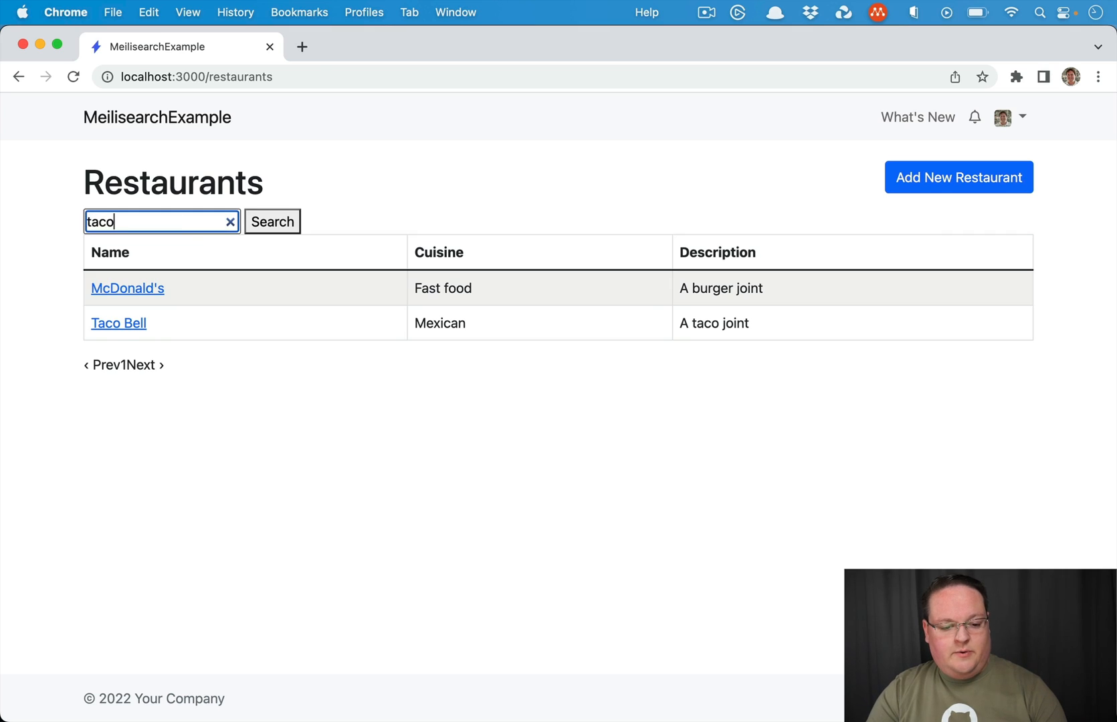
click(272, 222)
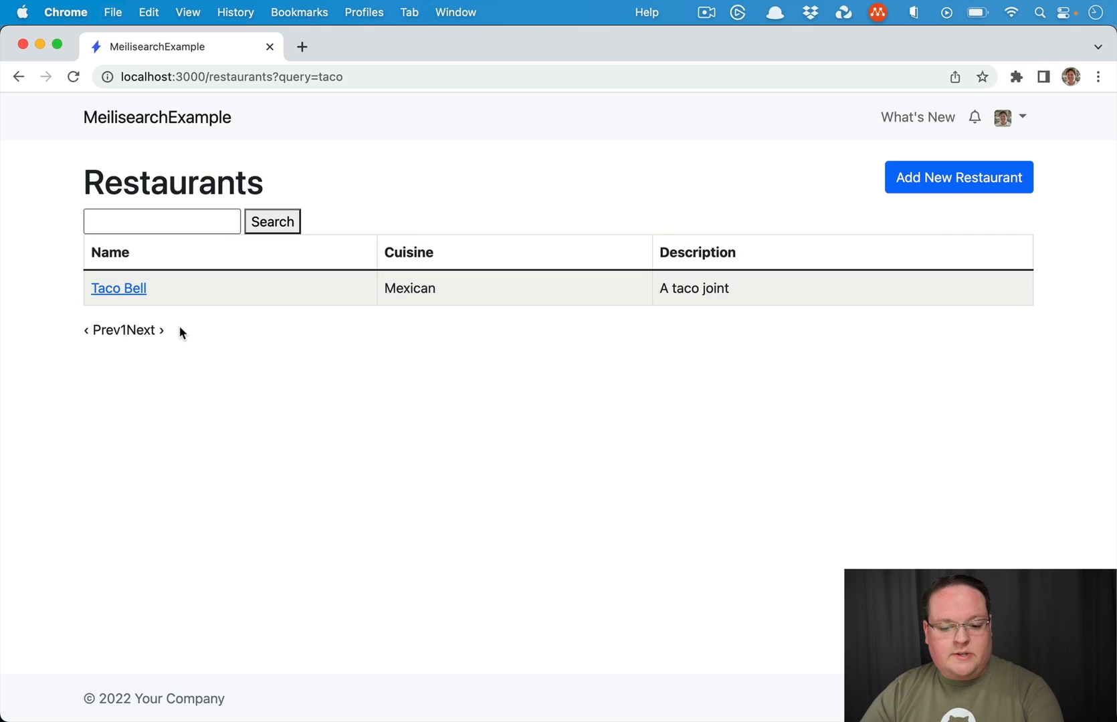
mouse_move(173, 288)
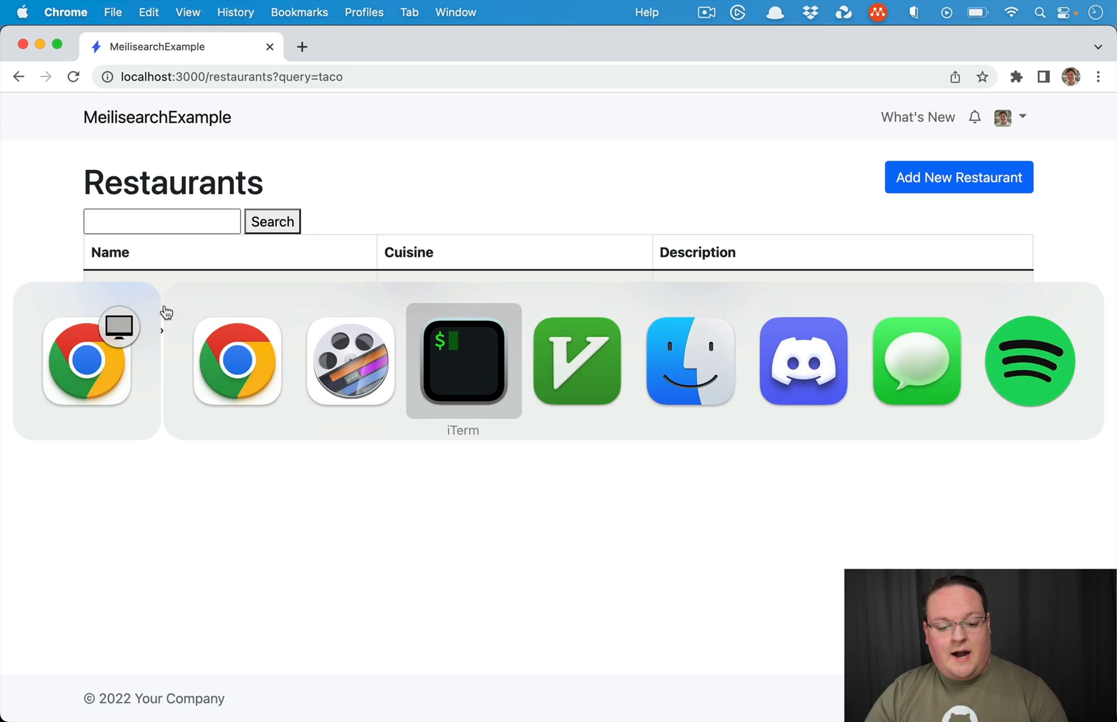
View the Meilisearch log and highlight the /indexes/Restaurant/search request and the Restaurant index name.
click(463, 361)
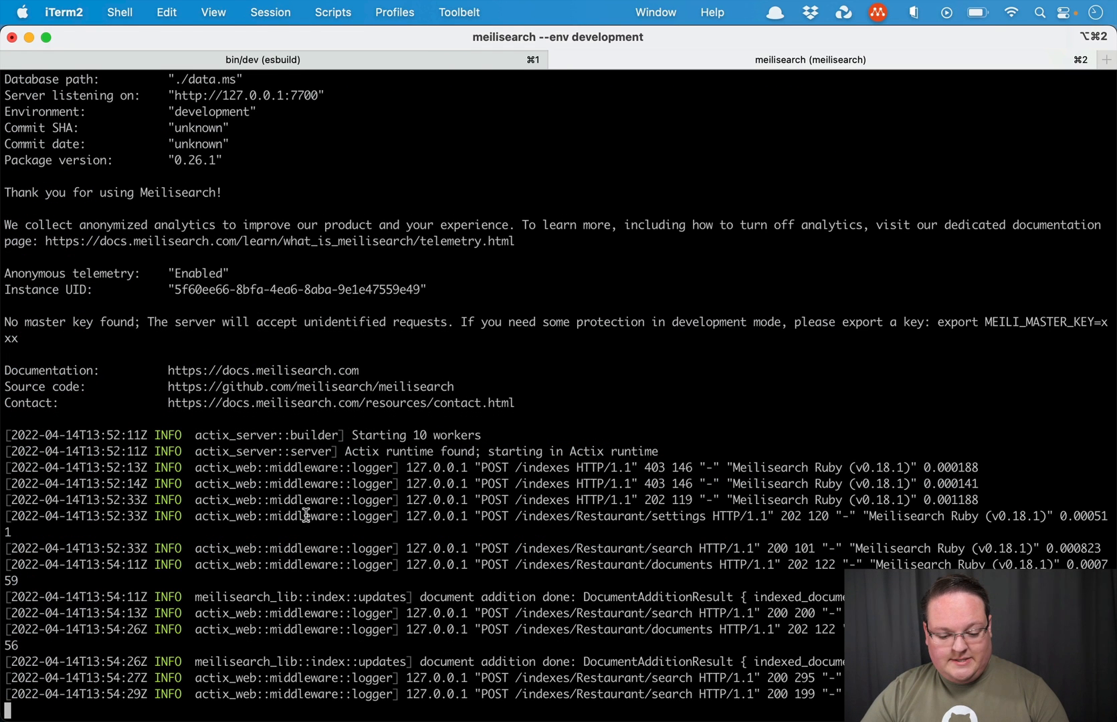
double_click(602, 694)
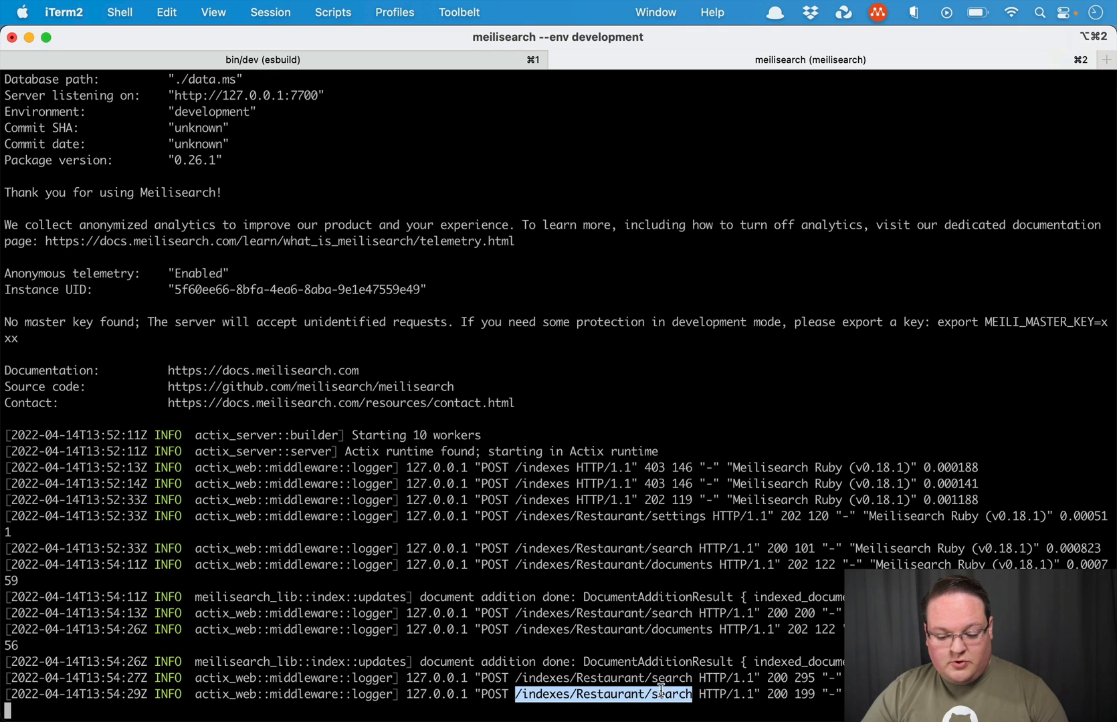
mouse_move(641, 638)
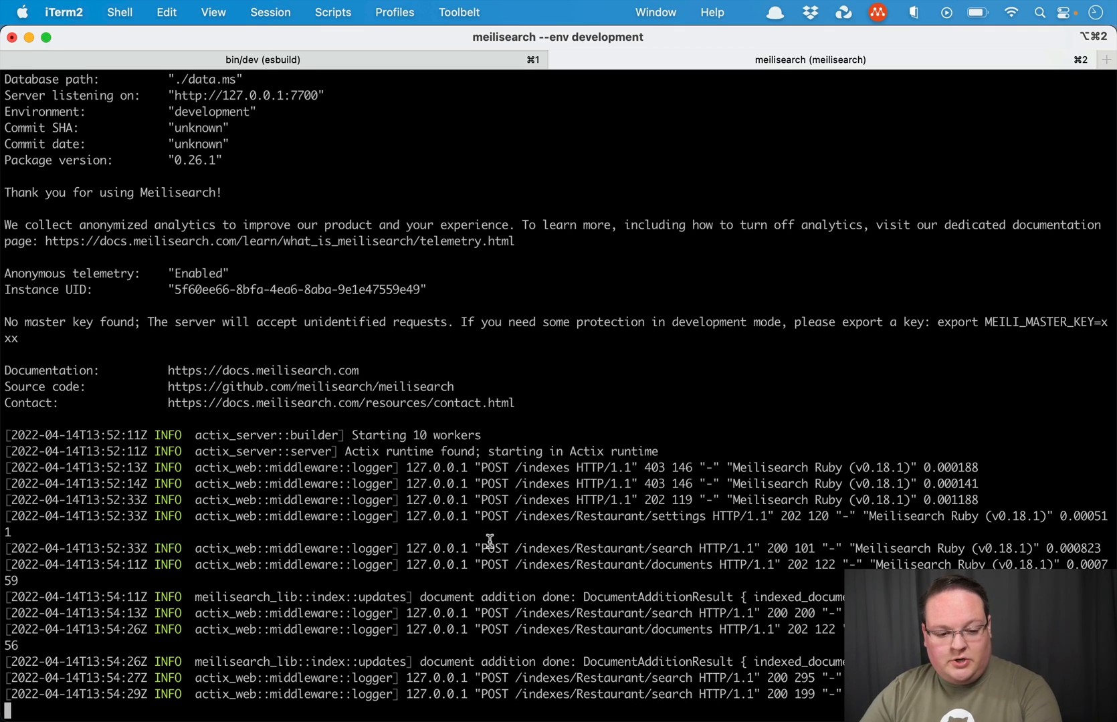
mouse_move(595, 572)
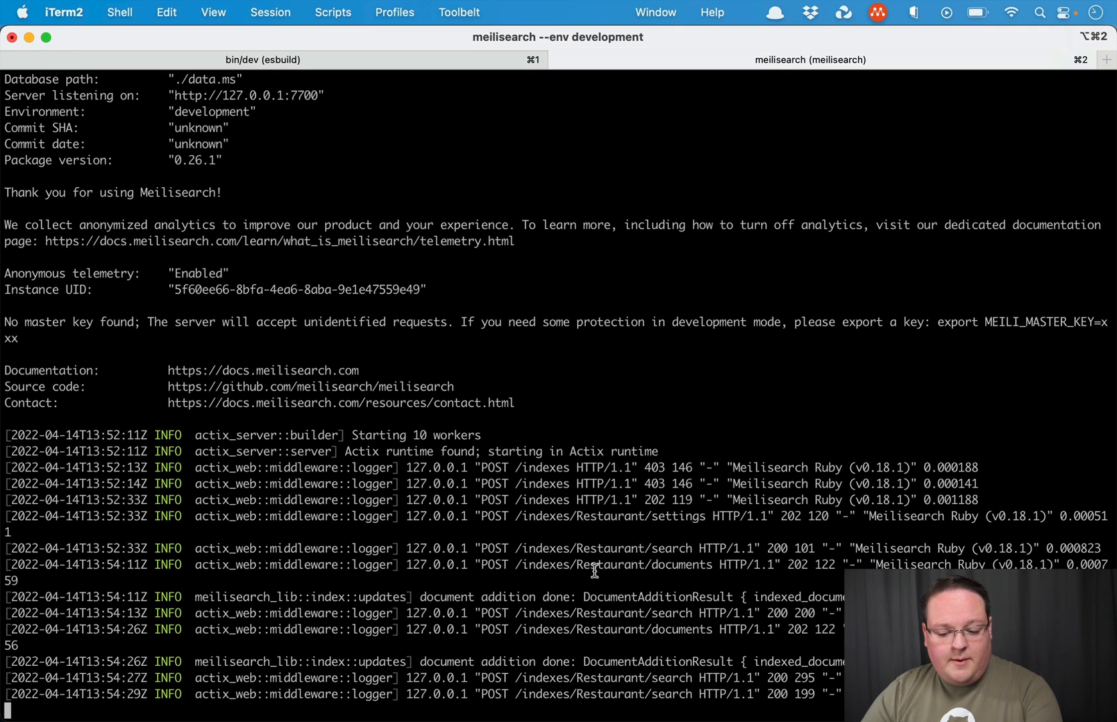
mouse_move(576, 694)
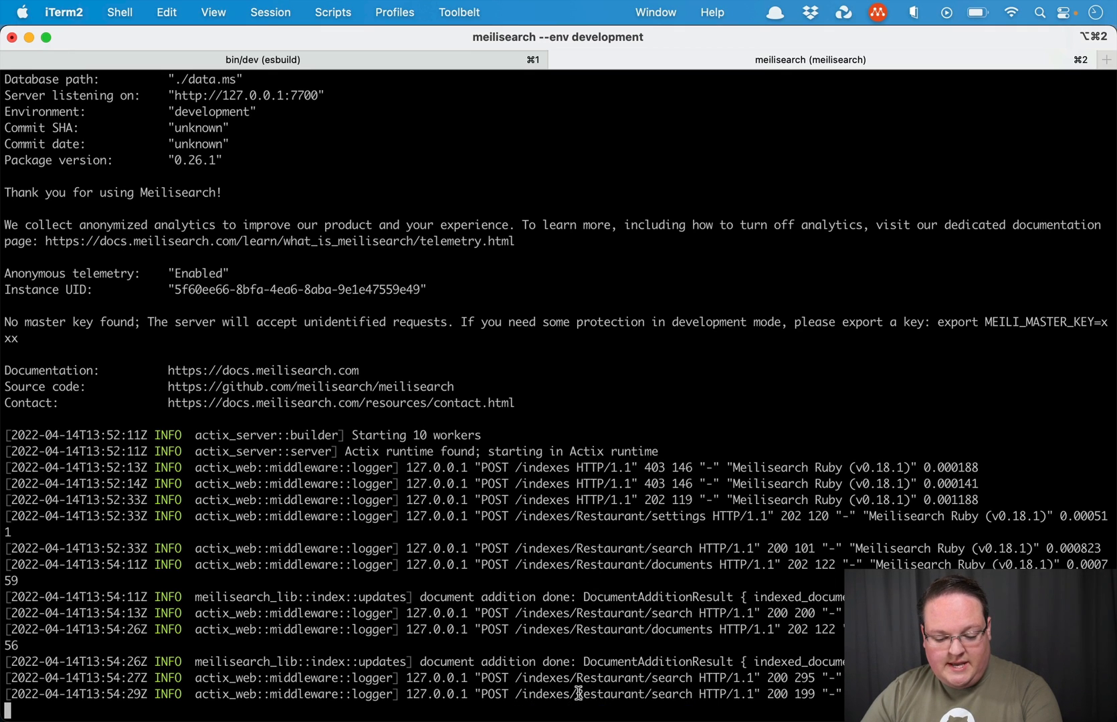
double_click(609, 694)
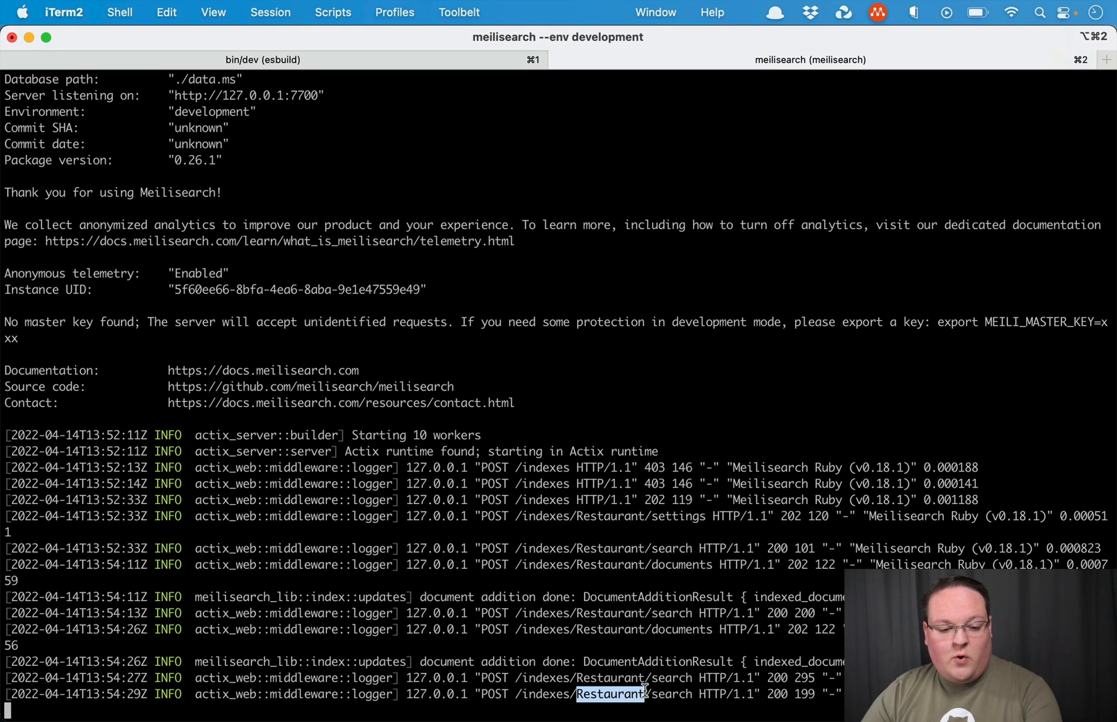
mouse_move(647, 676)
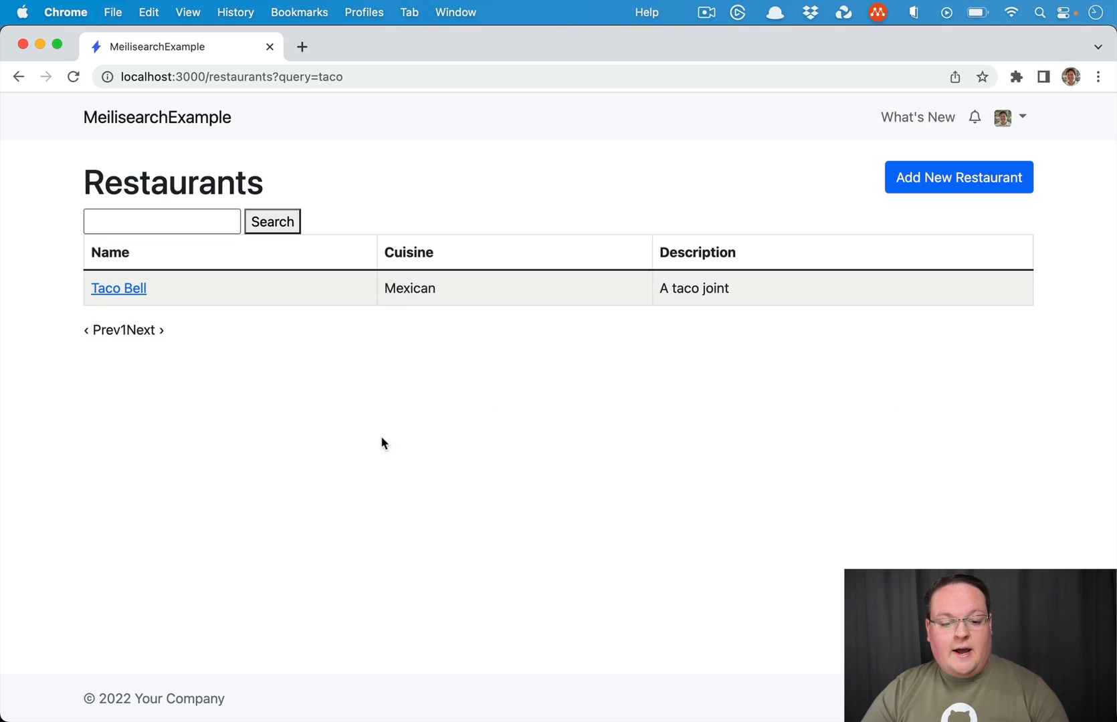
mouse_move(290, 364)
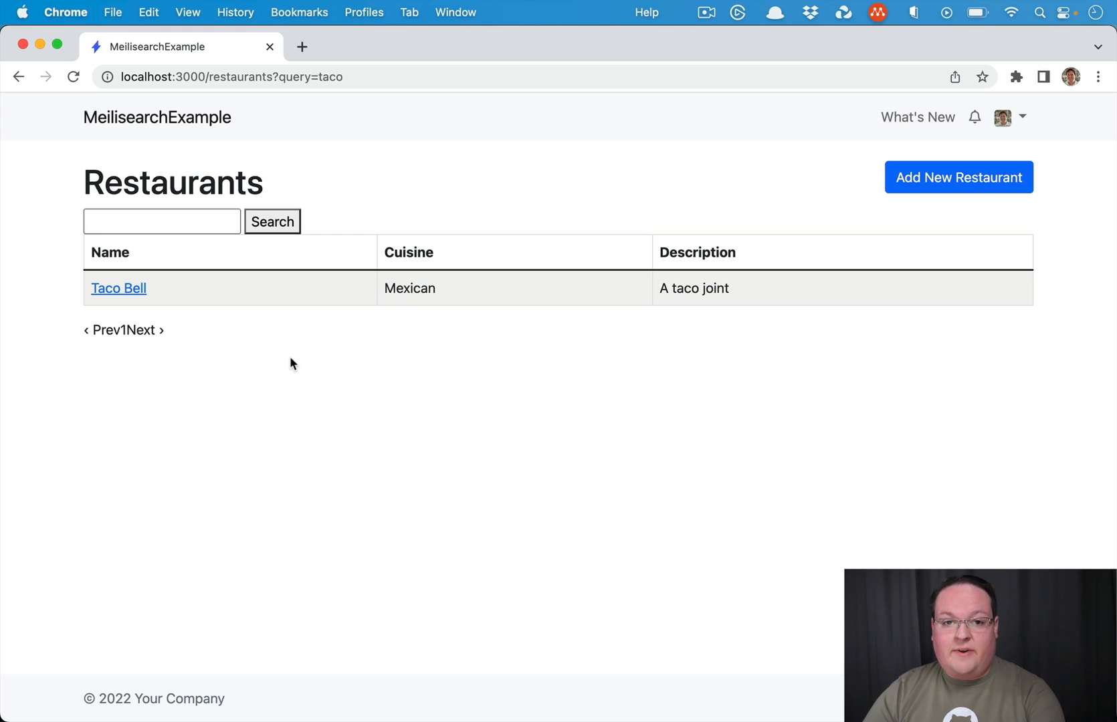
mouse_move(278, 412)
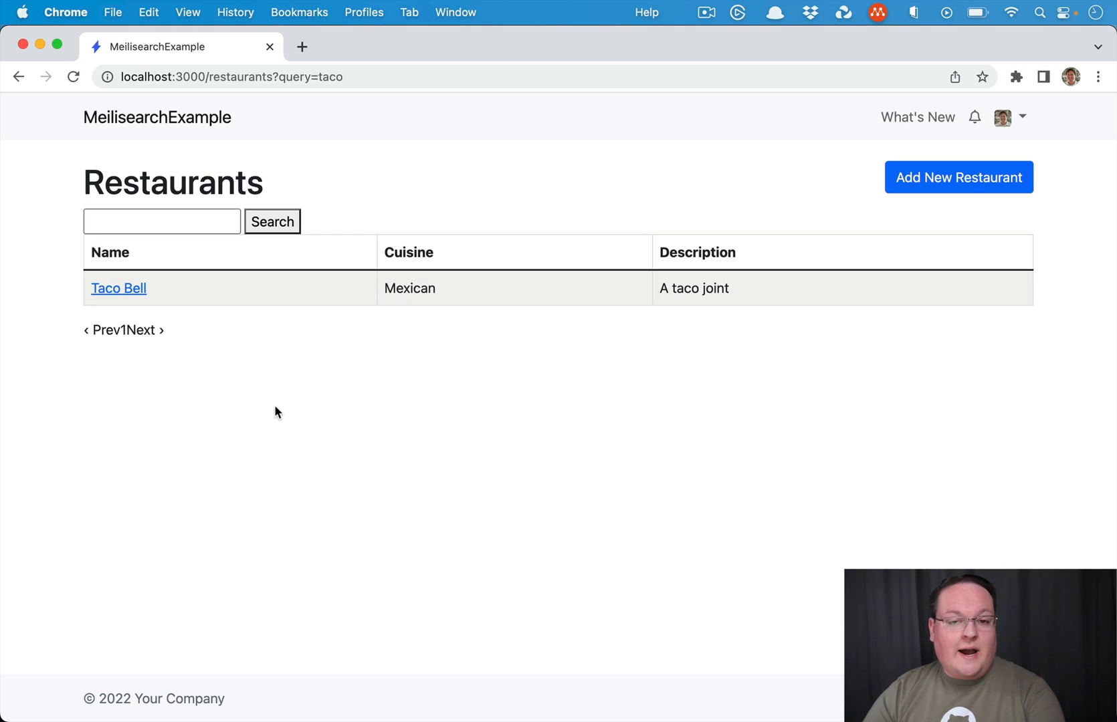
mouse_move(309, 348)
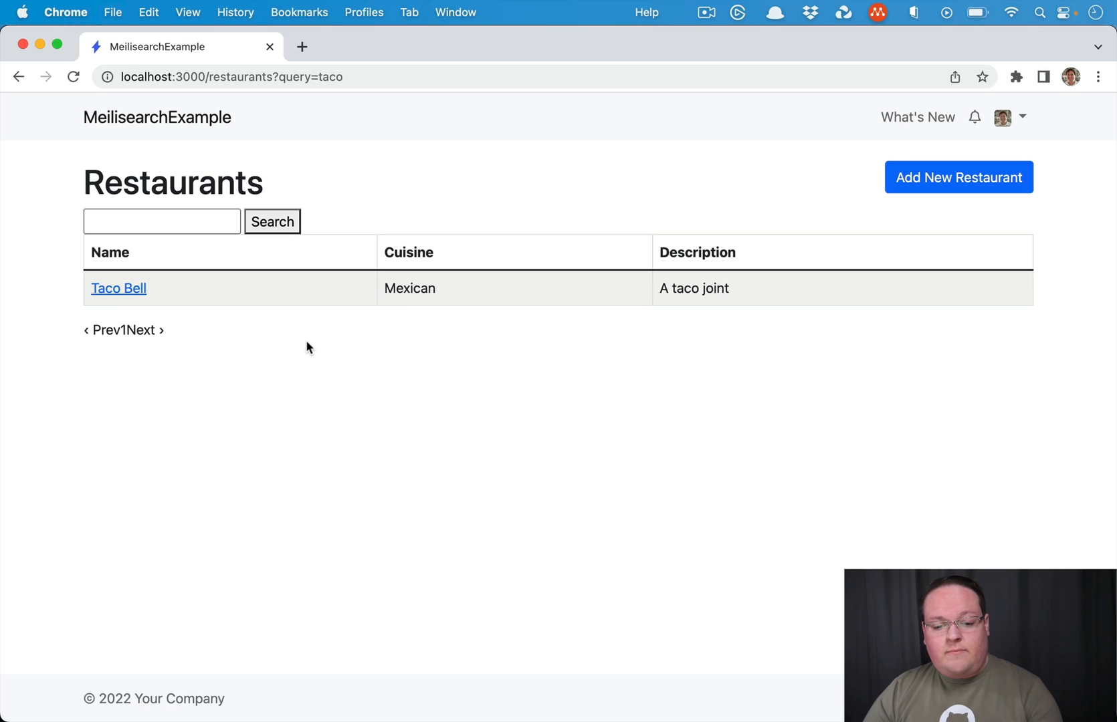